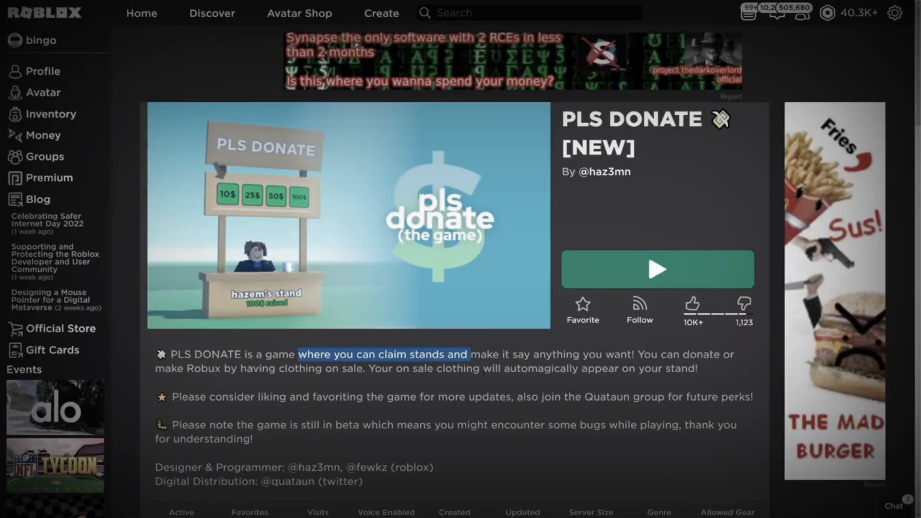
# Join PLS DONATE and scroll the top donators board down to ranks in the 40s and 50s.
pyautogui.click(657, 269)
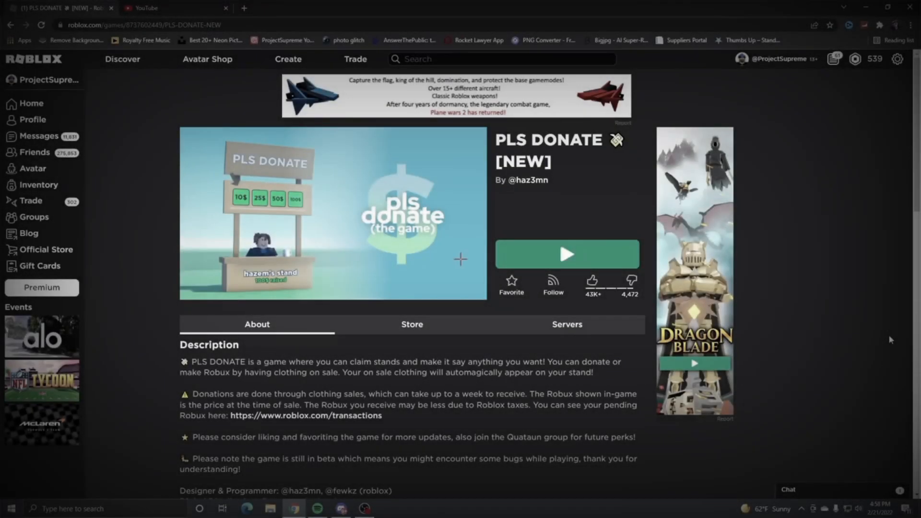
pyautogui.moveTo(404, 278)
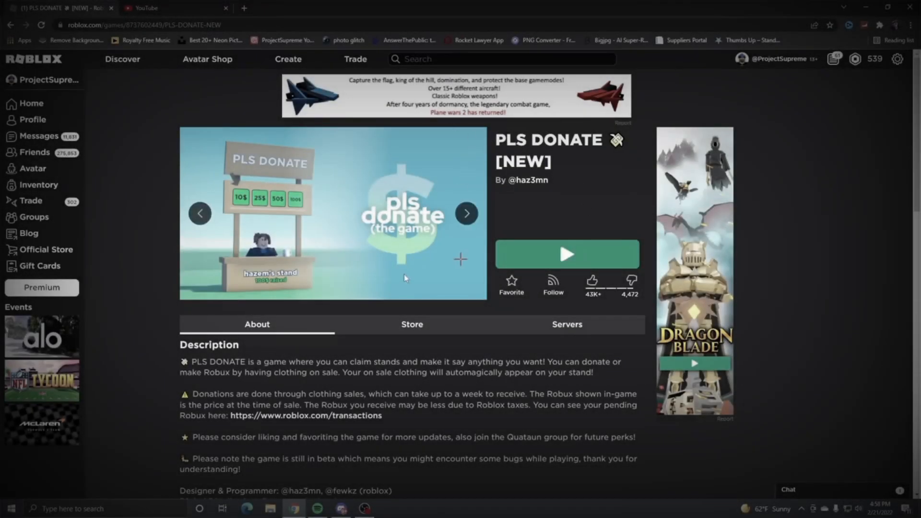
pyautogui.moveTo(416, 220)
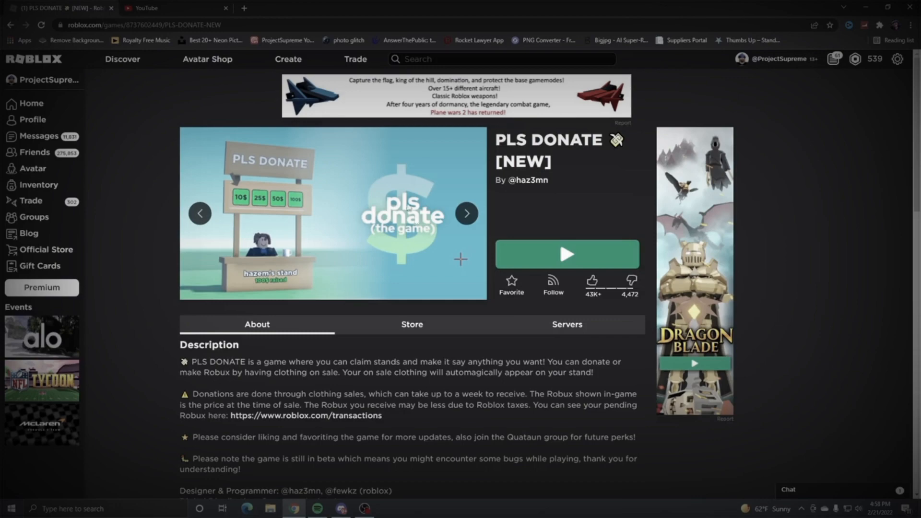
pyautogui.scroll(-3)
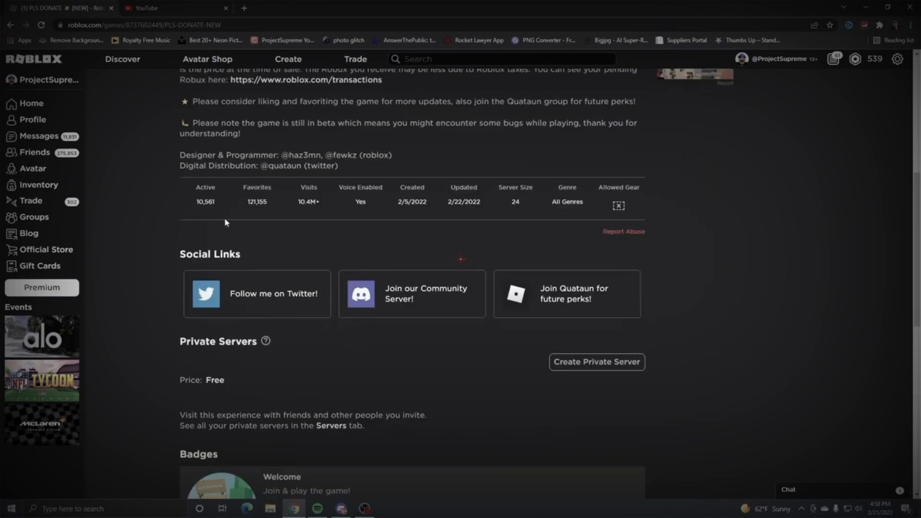
pyautogui.scroll(3)
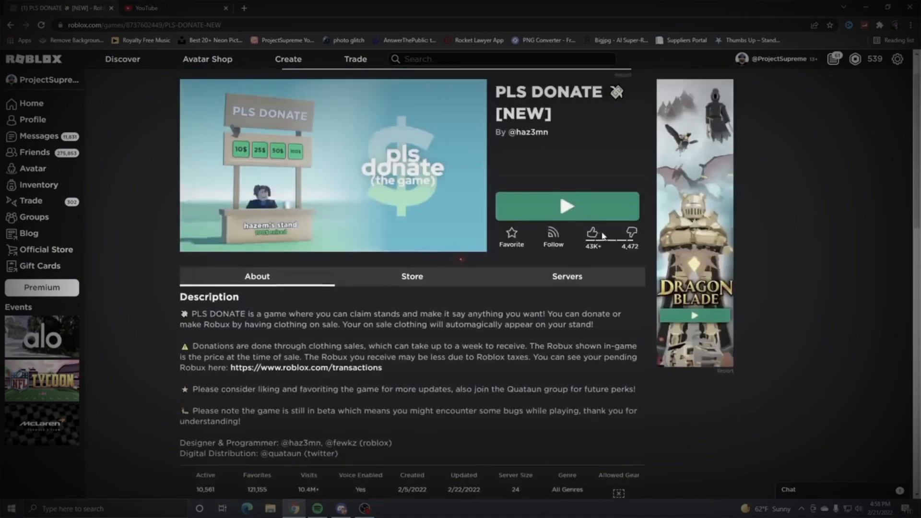
pyautogui.click(567, 206)
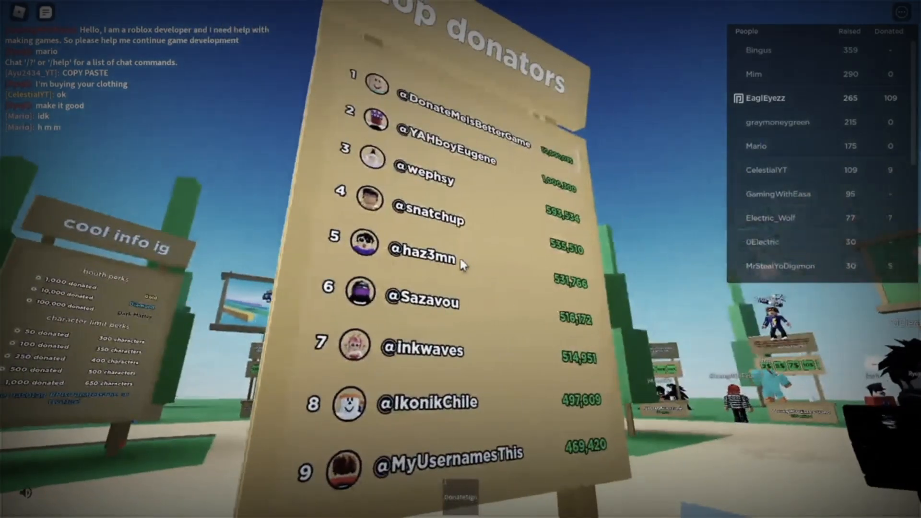
pyautogui.scroll(-3)
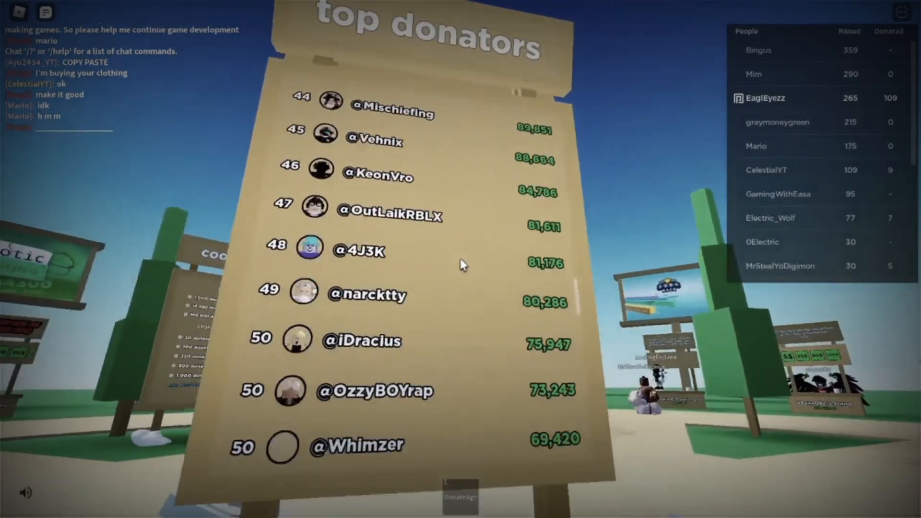